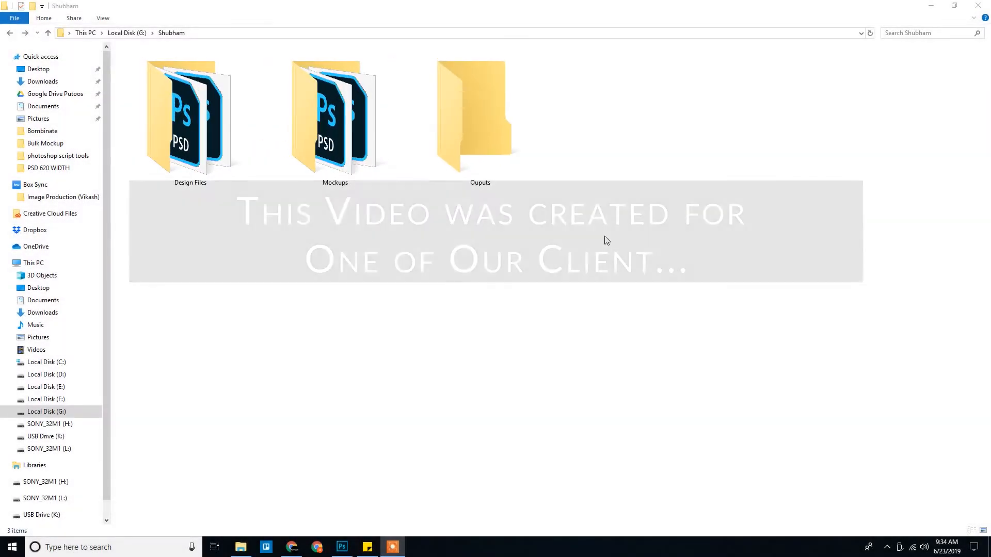
# - Browse the Mockups folder, then the Design Files folder with its 20 PSD designs
pyautogui.doubleClick(335, 114)
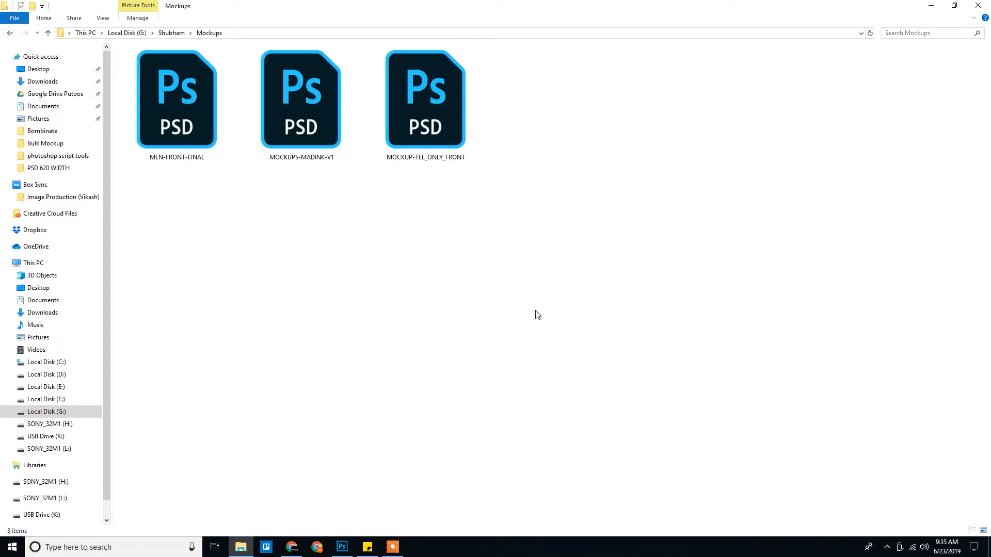
pyautogui.click(9, 33)
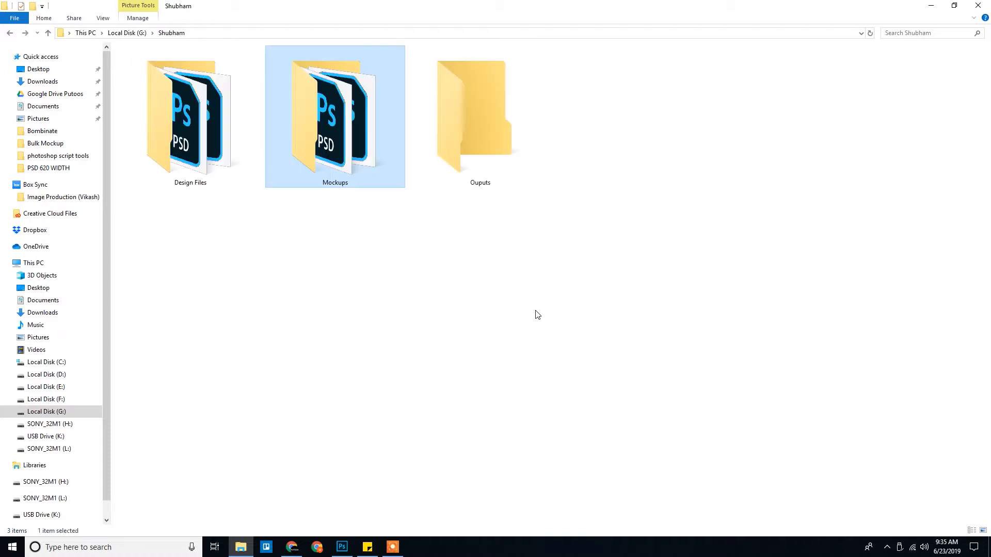
pyautogui.doubleClick(189, 117)
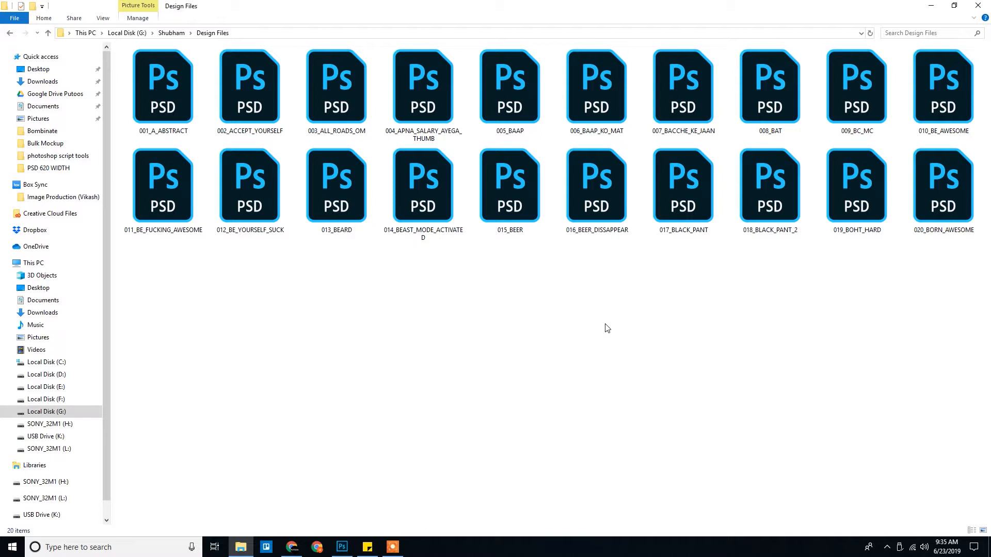
pyautogui.moveTo(787, 301)
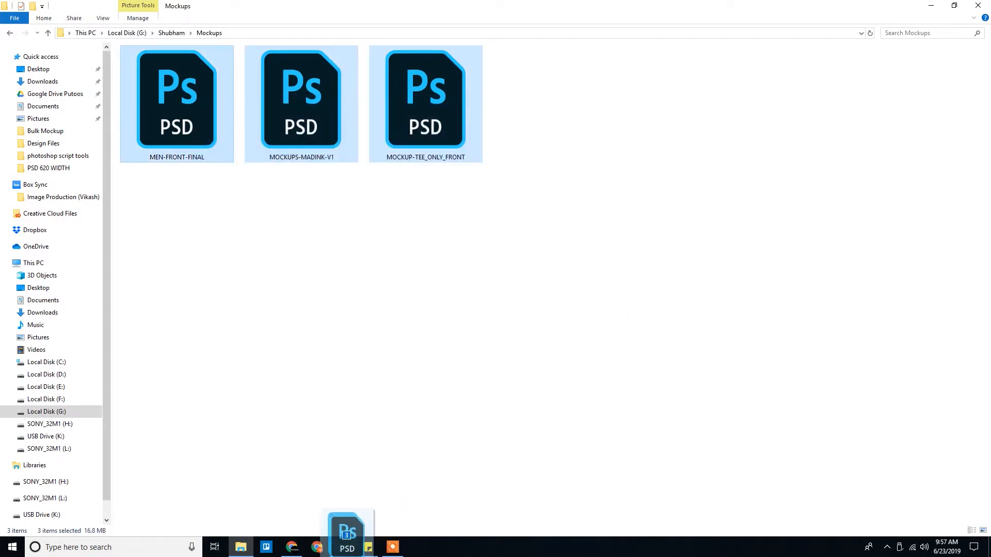
# - Save the plain front tee mockup as separate colour-named copies, ending with the olive version
pyautogui.doubleClick(177, 101)
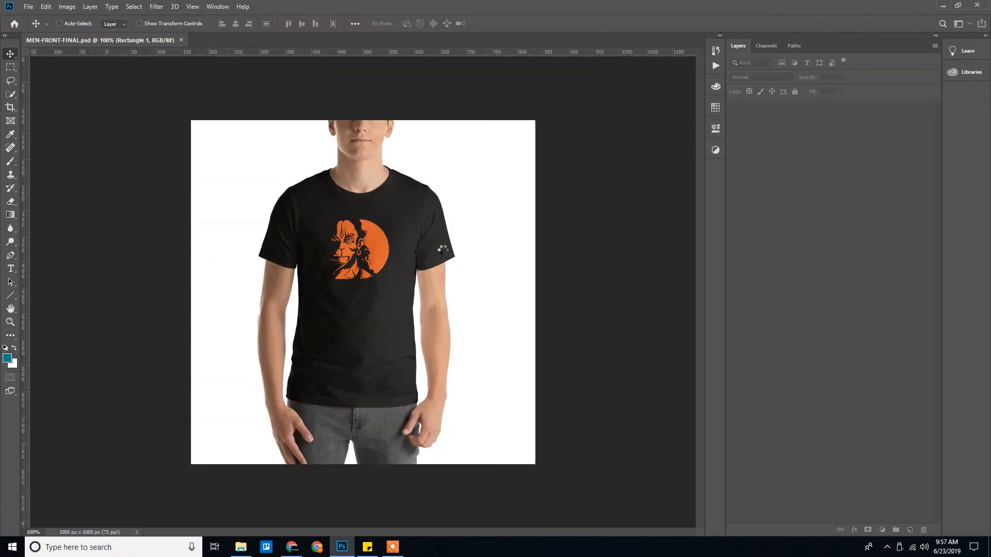
pyautogui.click(466, 40)
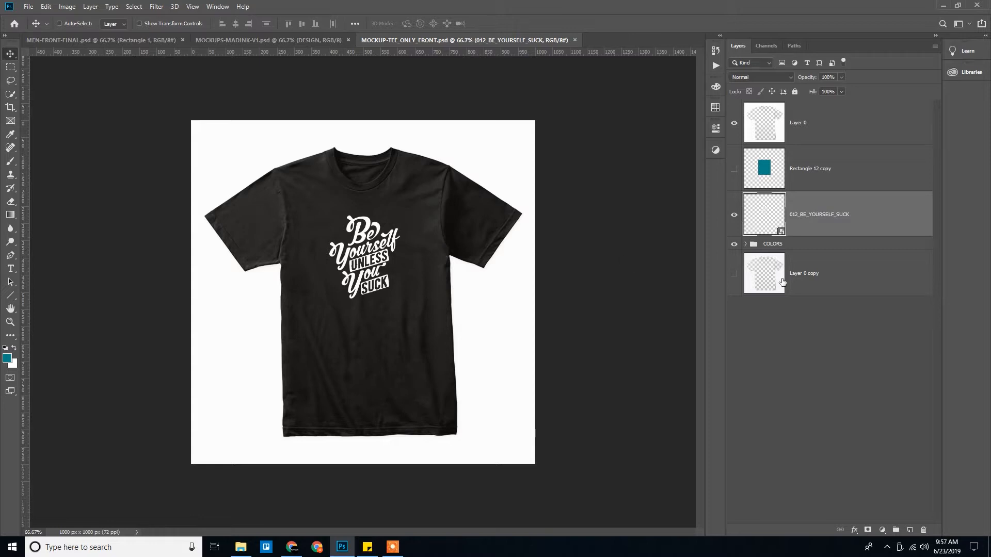
pyautogui.click(744, 243)
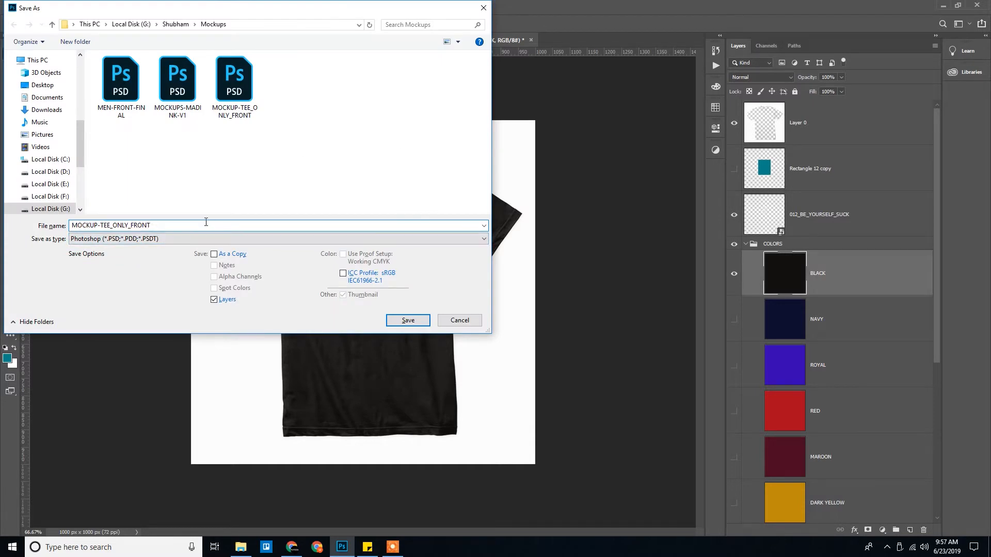
pyautogui.click(406, 320)
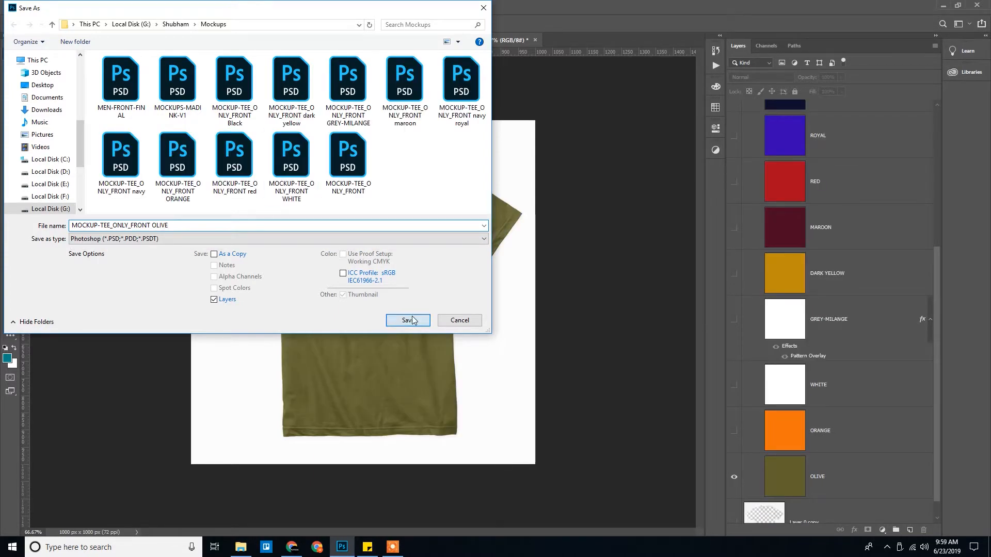
pyautogui.click(407, 320)
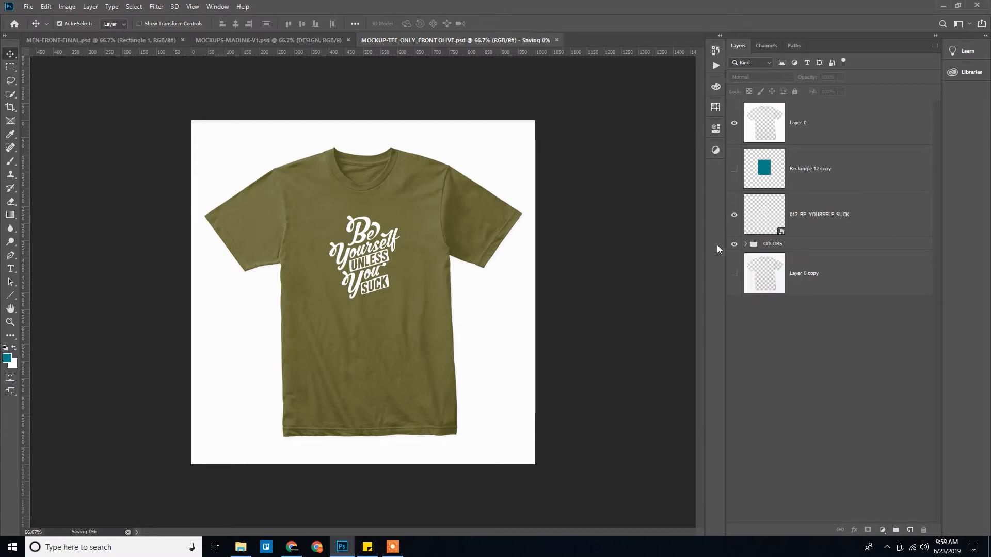
# - Check the tee colour variant PSDs in Mockups, then return to the MADINK mockup in Photoshop
pyautogui.click(240, 547)
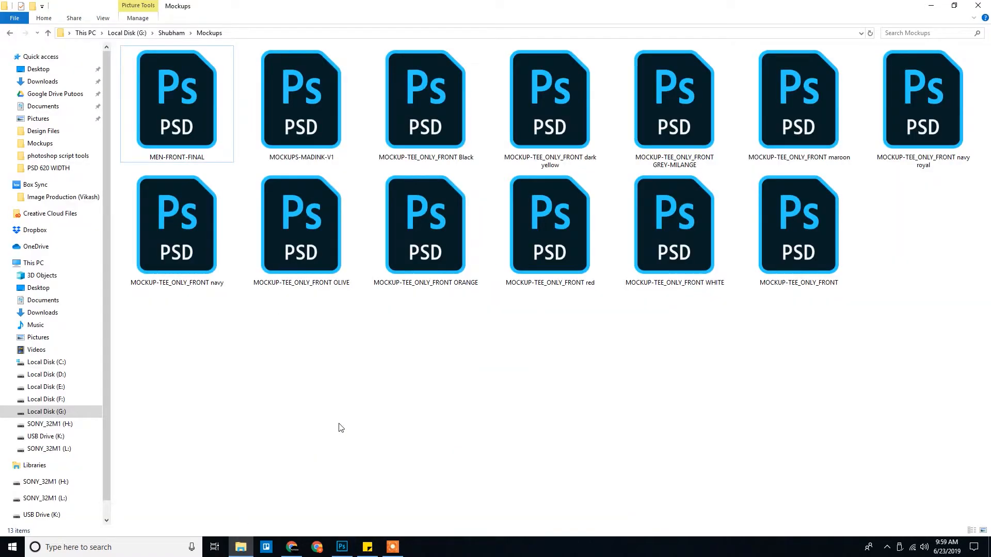
pyautogui.moveTo(549, 105)
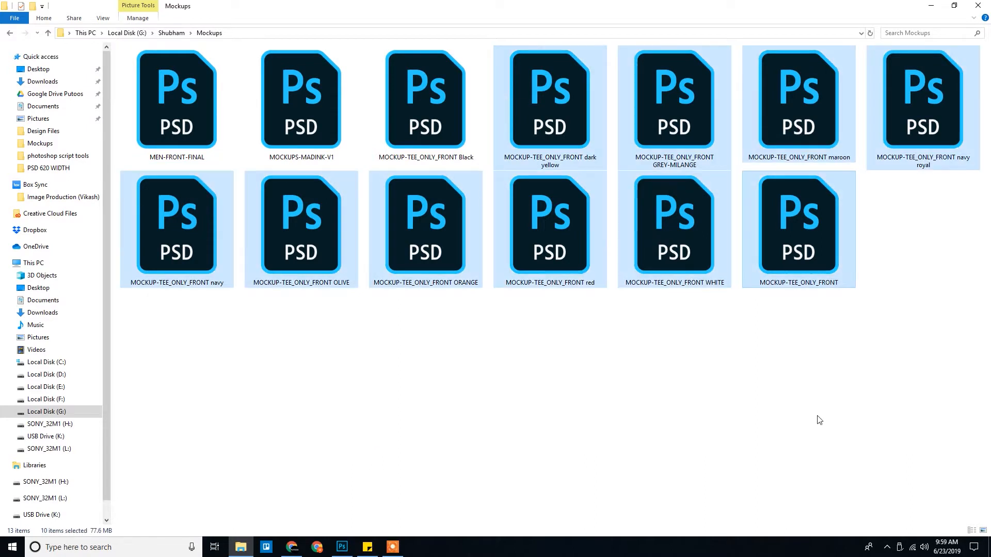
pyautogui.click(341, 547)
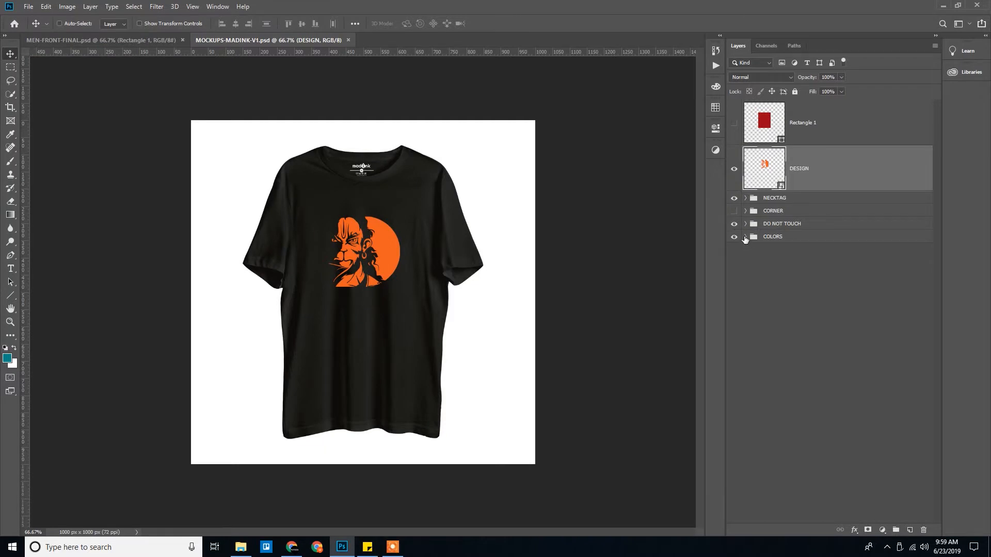
# - Save MADINK-V1 colour copies for black, navy and the next shirt colours via Save As
pyautogui.click(745, 236)
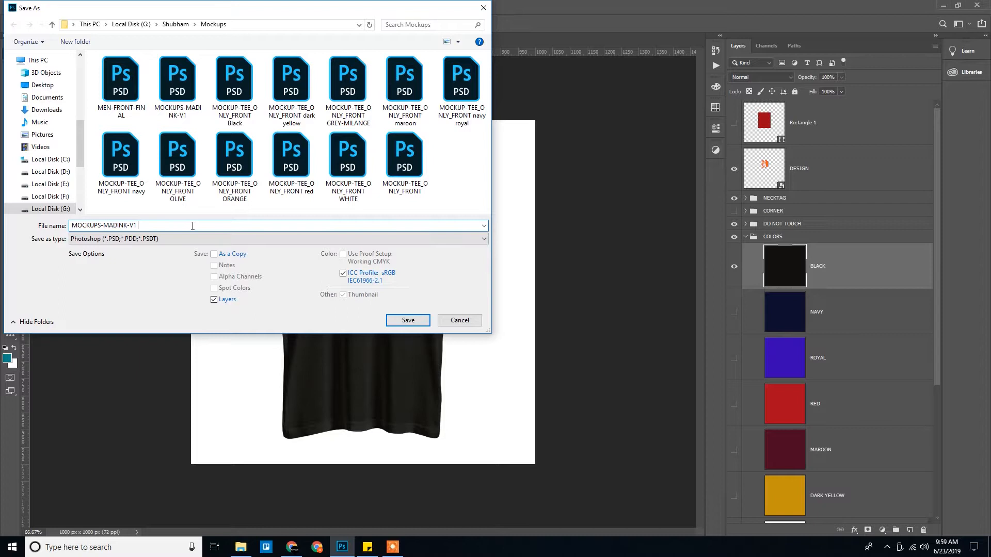
pyautogui.click(406, 320)
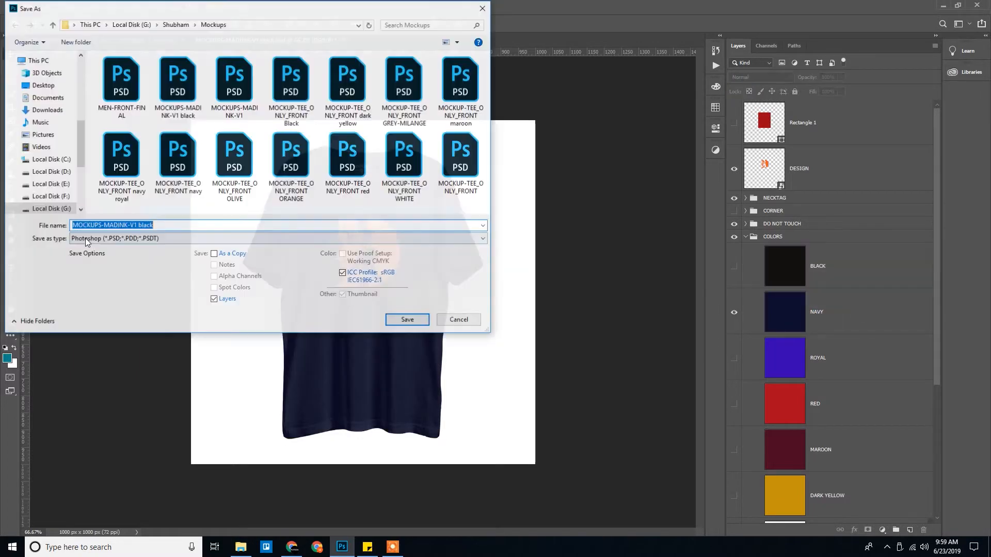
pyautogui.click(407, 319)
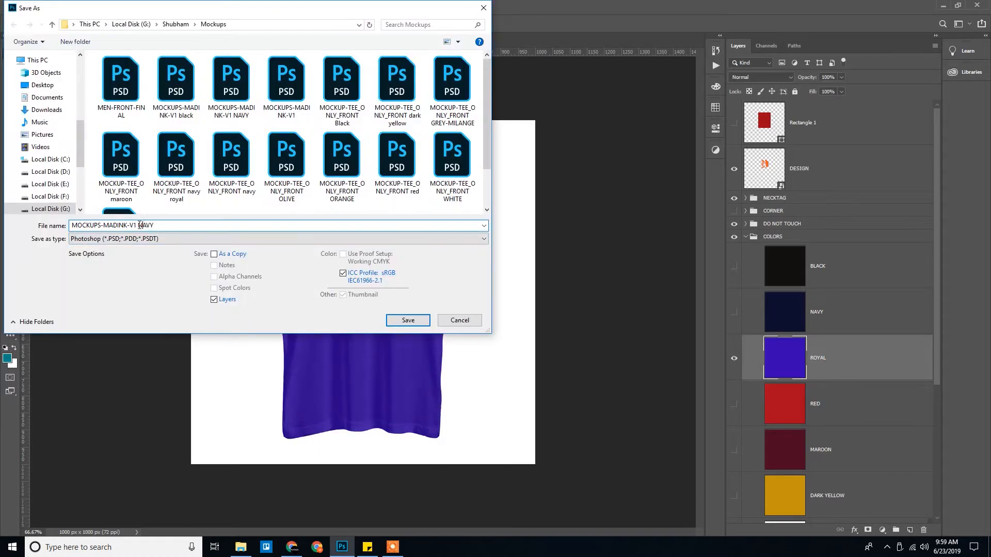
pyautogui.click(407, 320)
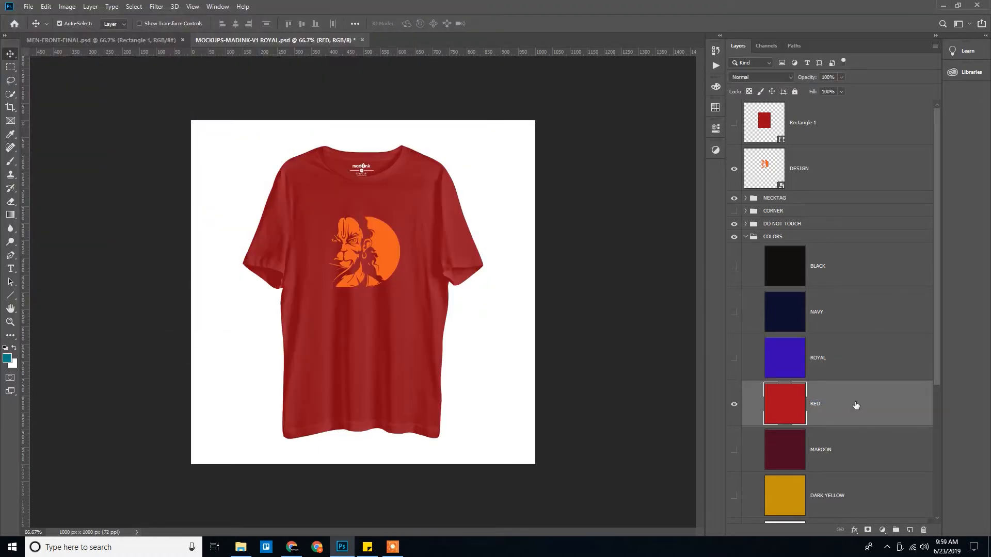
pyautogui.click(733, 405)
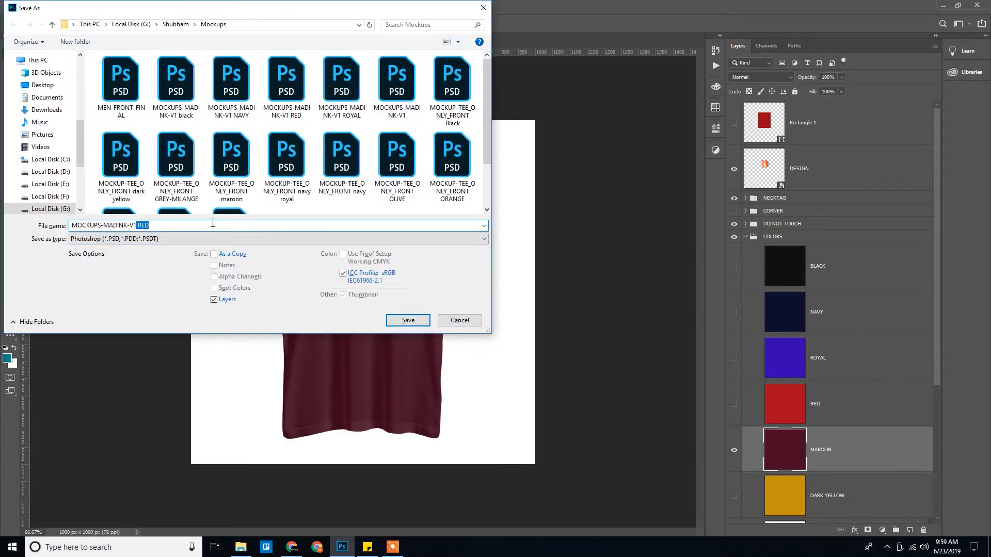
pyautogui.click(406, 320)
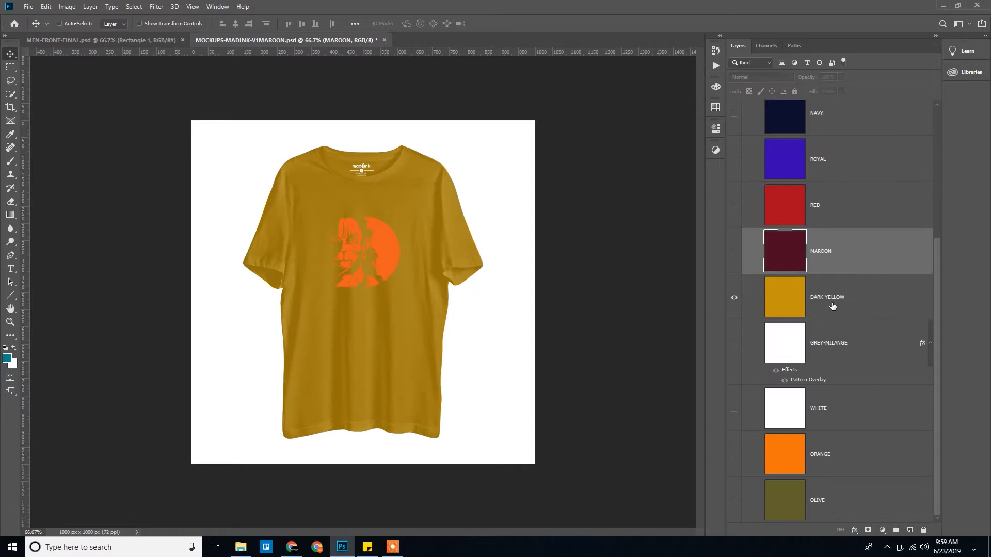
# - Save the remaining MADINK-V1 copies for grey melange, orange and olive
pyautogui.press('ctrl+shift+s')
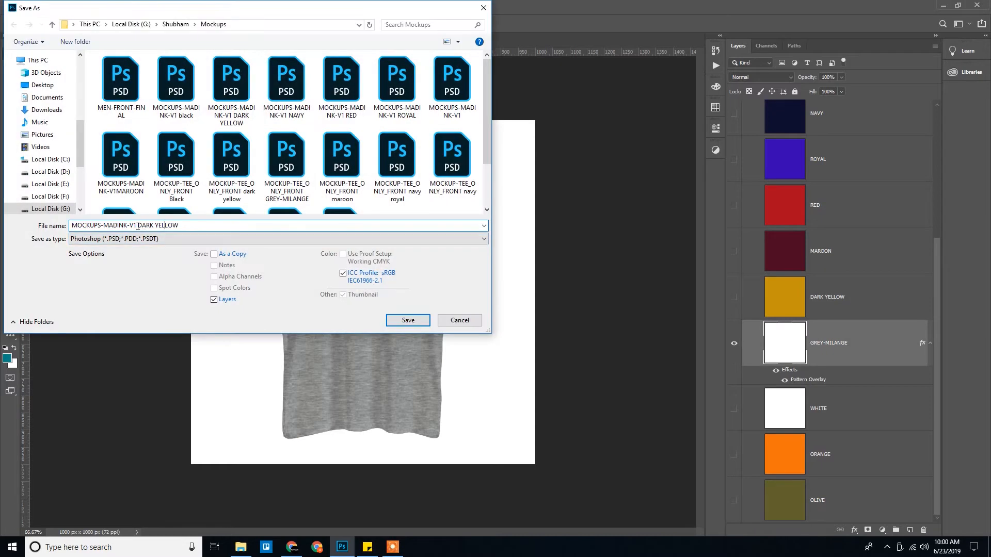
pyautogui.click(408, 320)
pyautogui.write('P')
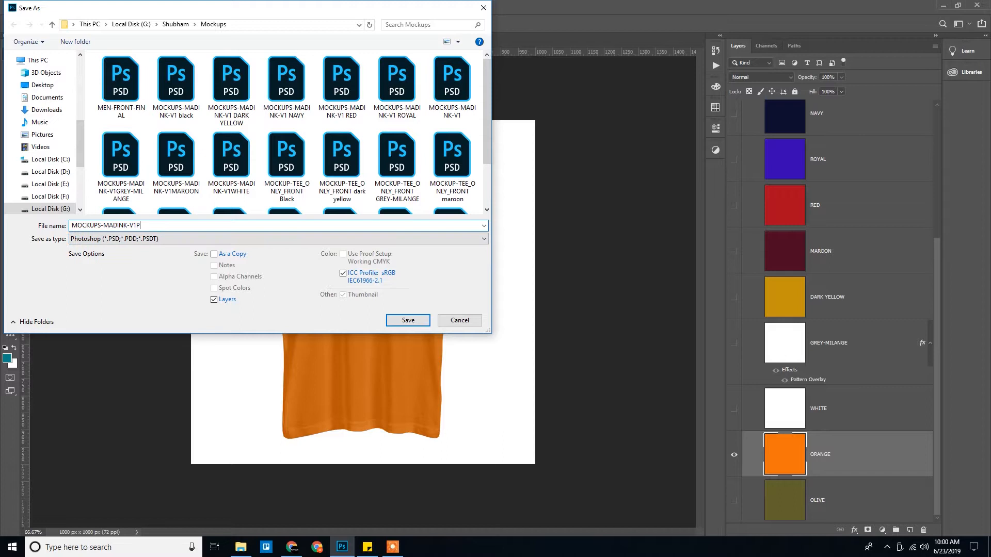
pyautogui.click(407, 320)
pyautogui.write(' OLIVE')
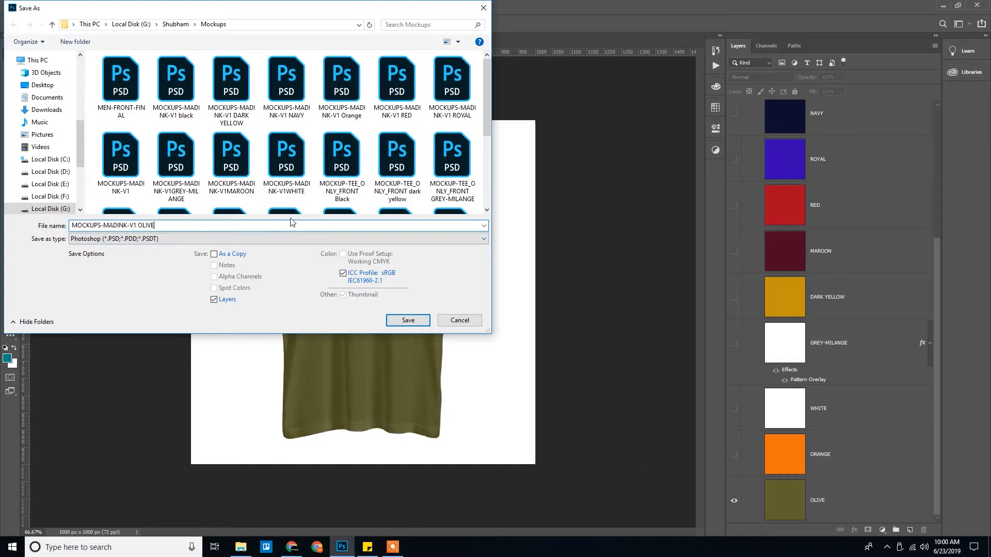
pyautogui.click(407, 320)
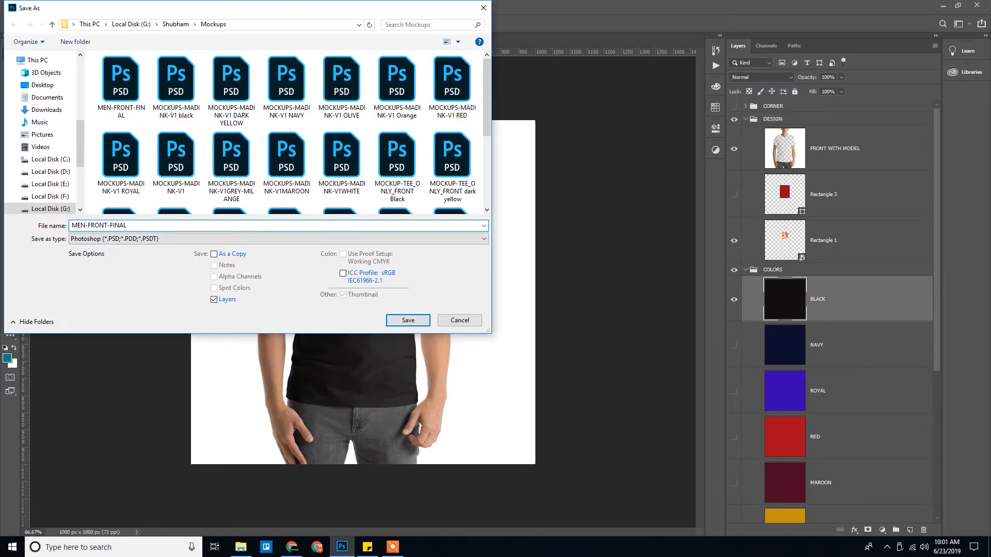
# - Save the men's front model mockup copy so Mockups lists 33 PSDs
pyautogui.click(406, 320)
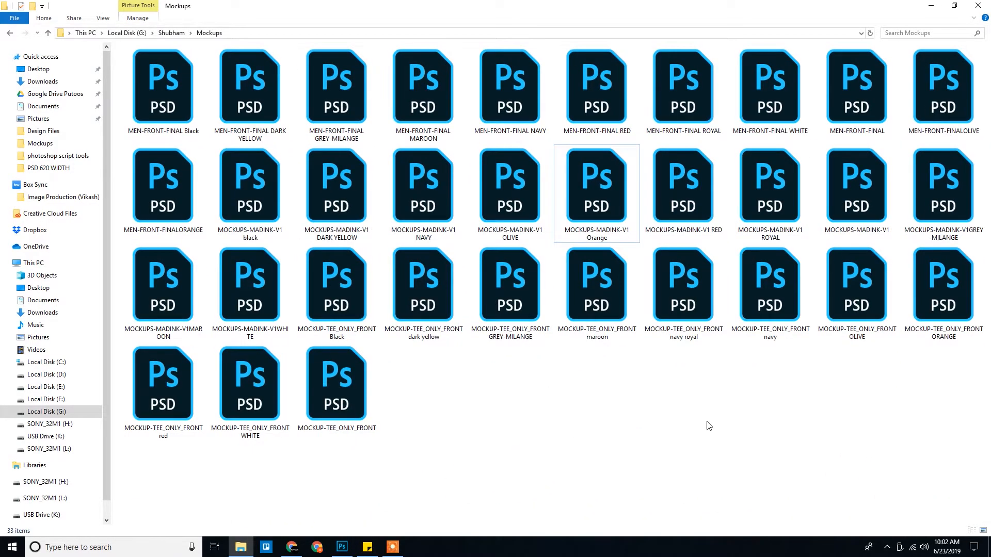
# - Review the men's front model colour copies as open documents in Photoshop
pyautogui.click(163, 89)
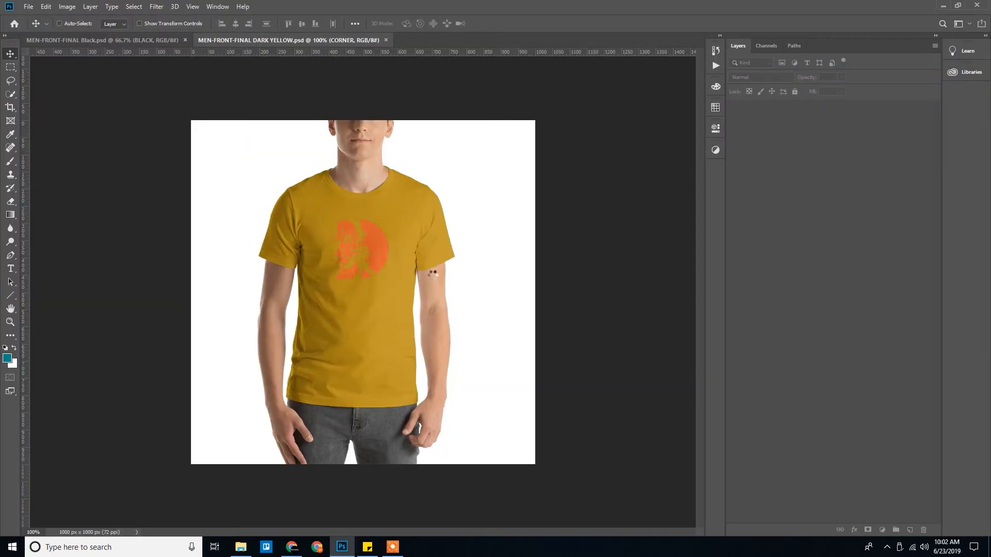
pyautogui.click(591, 40)
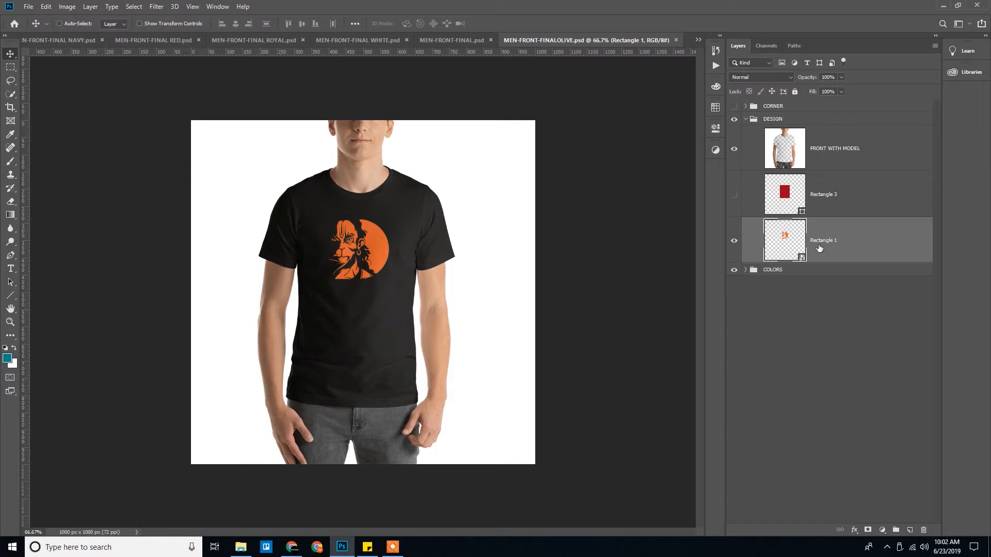
pyautogui.moveTo(794, 245)
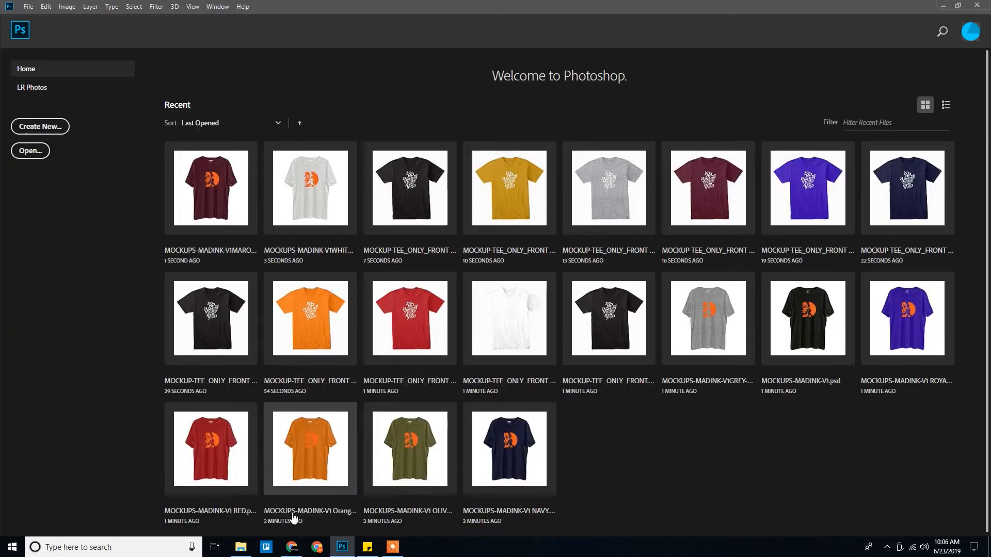
# - Open the plain front tee mockup in Photoshop and check the Design Files artwork folder
pyautogui.click(239, 547)
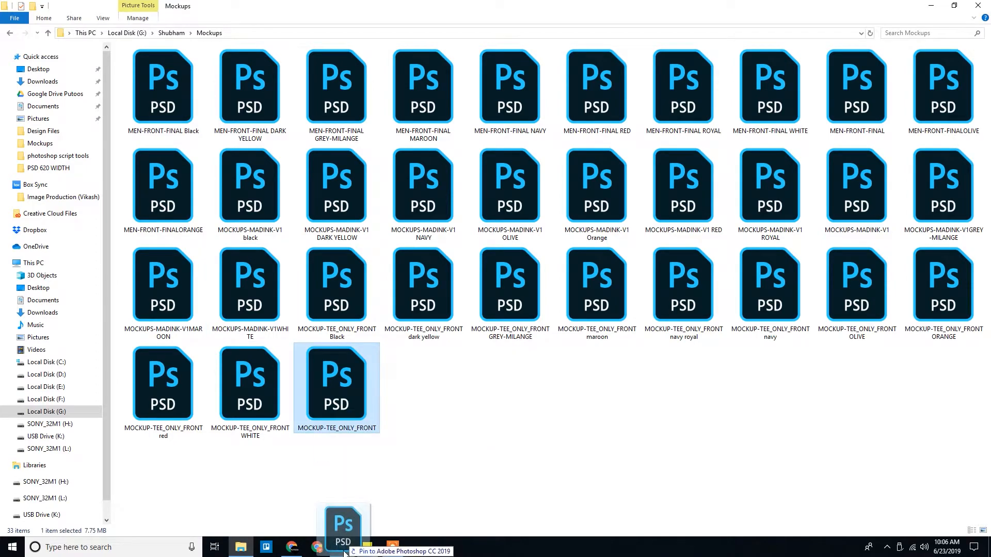
pyautogui.doubleClick(337, 382)
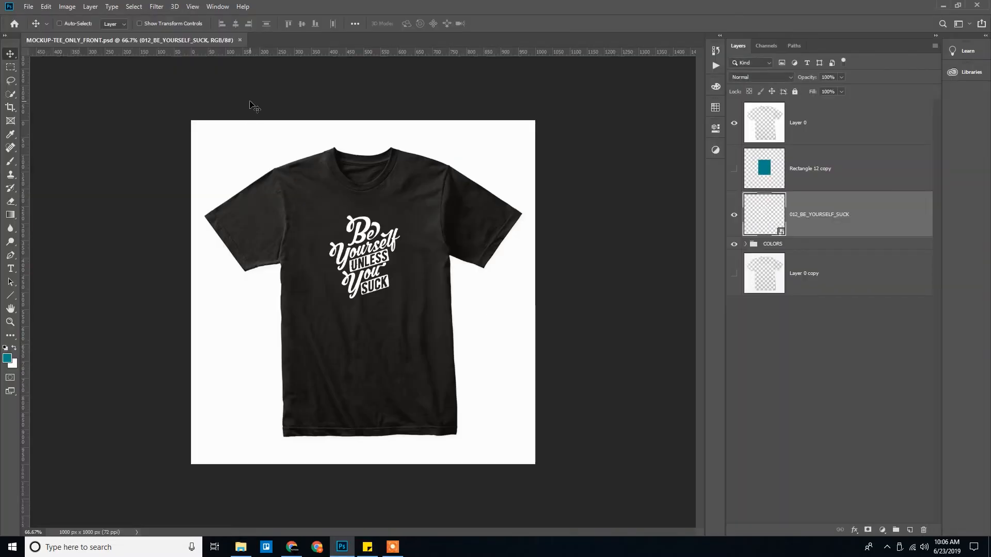
pyautogui.click(241, 547)
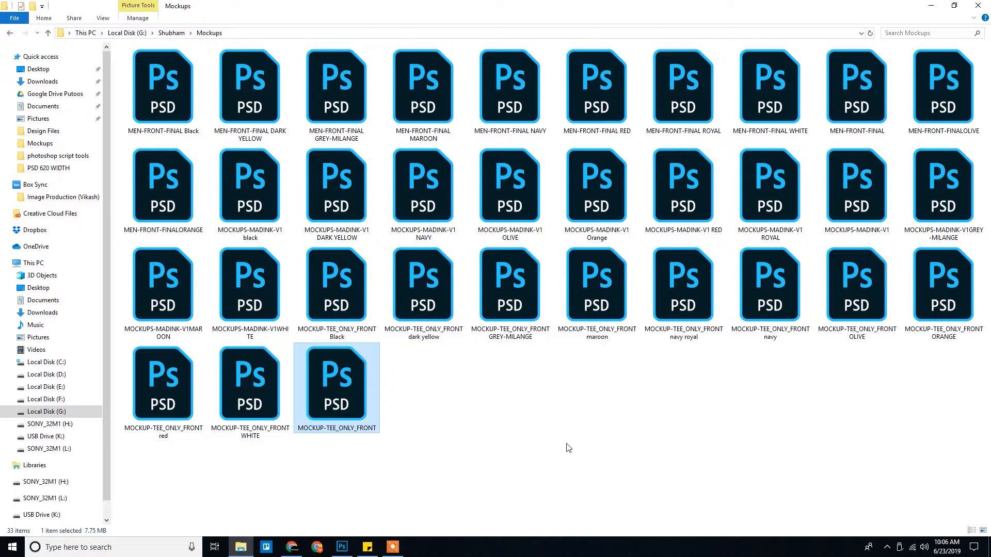
pyautogui.click(43, 131)
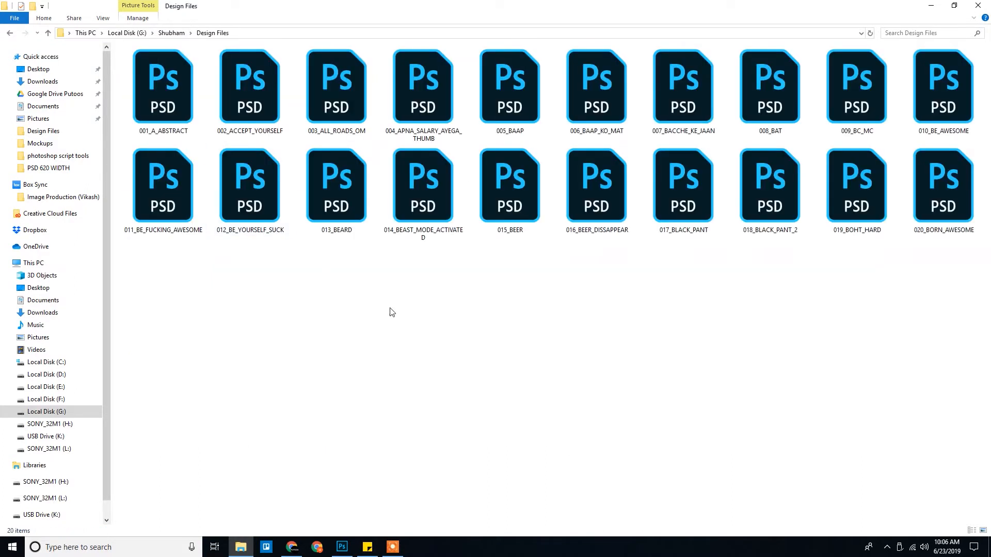
pyautogui.click(39, 144)
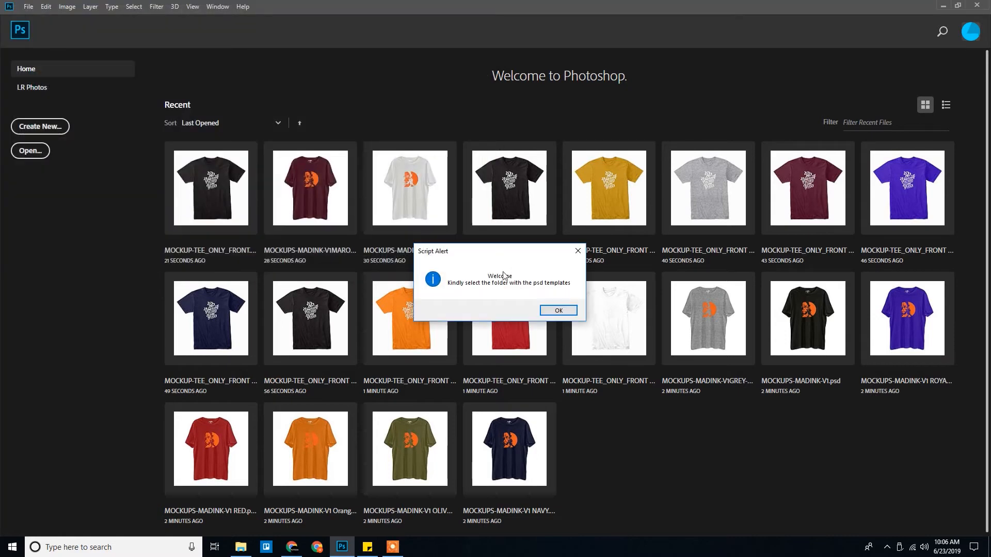
# - Give the script Mockups as the template folder and the artwork folder so the run starts
pyautogui.click(556, 311)
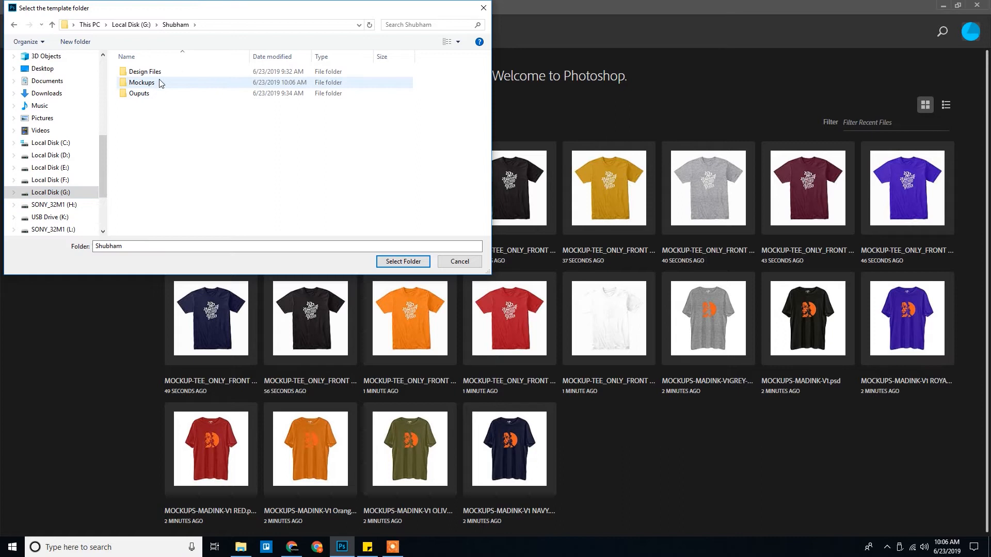
pyautogui.click(142, 83)
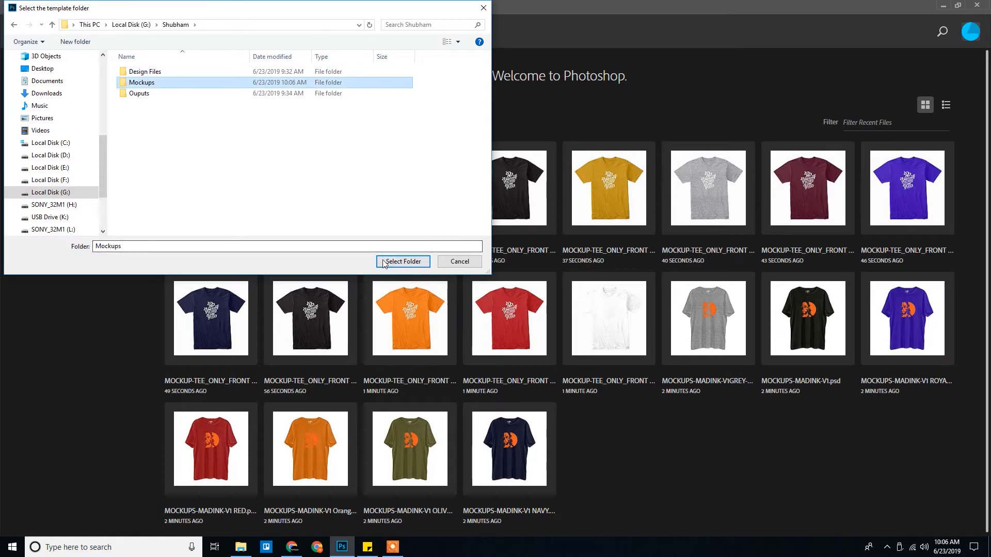
pyautogui.click(402, 261)
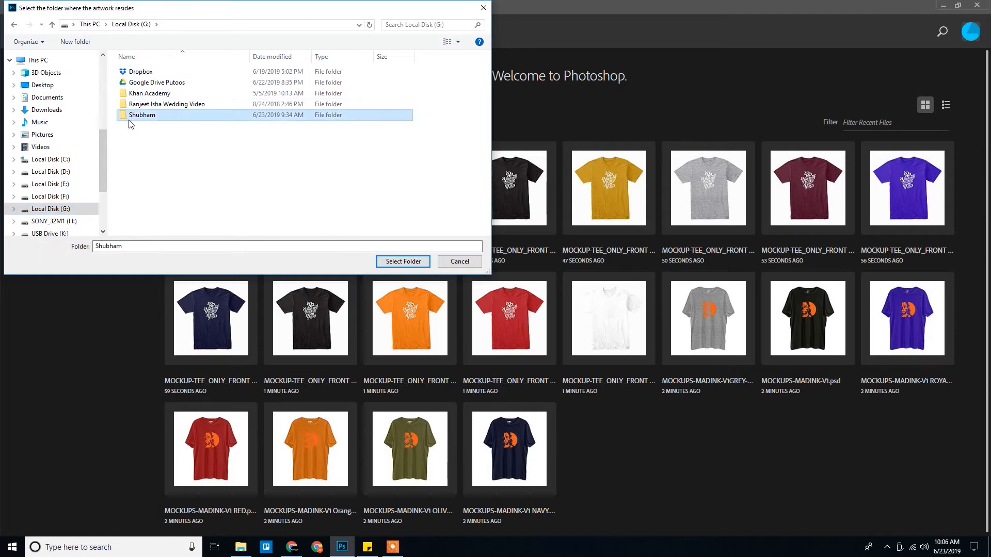
pyautogui.click(403, 261)
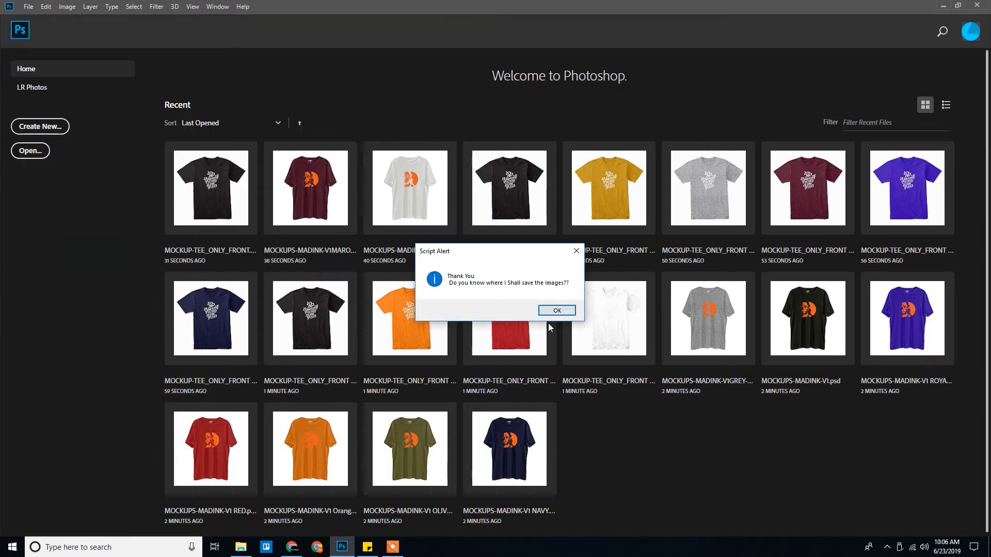
pyautogui.click(556, 311)
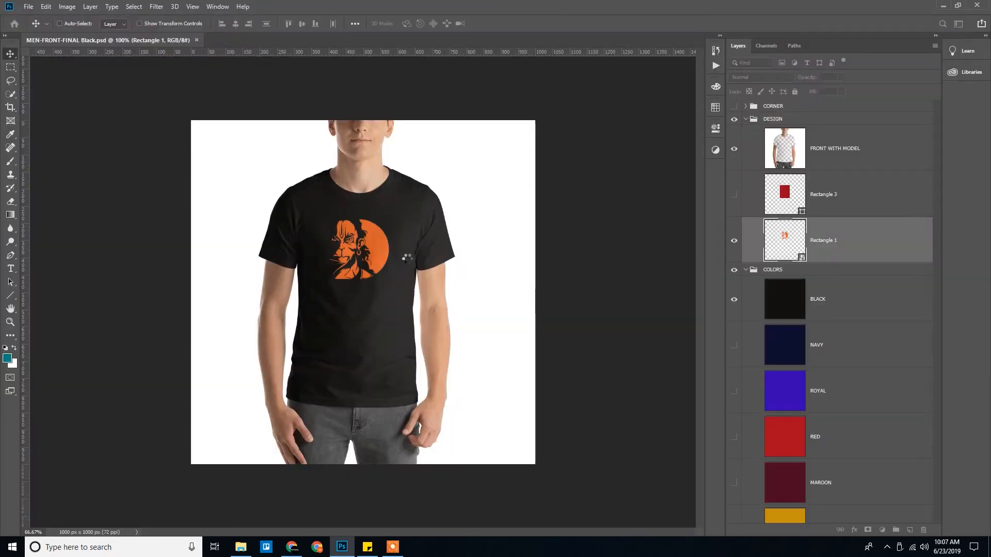
# - Inspect the Ouputs folder's Black and Dark Yellow men's front folders of exported mockups
pyautogui.click(241, 547)
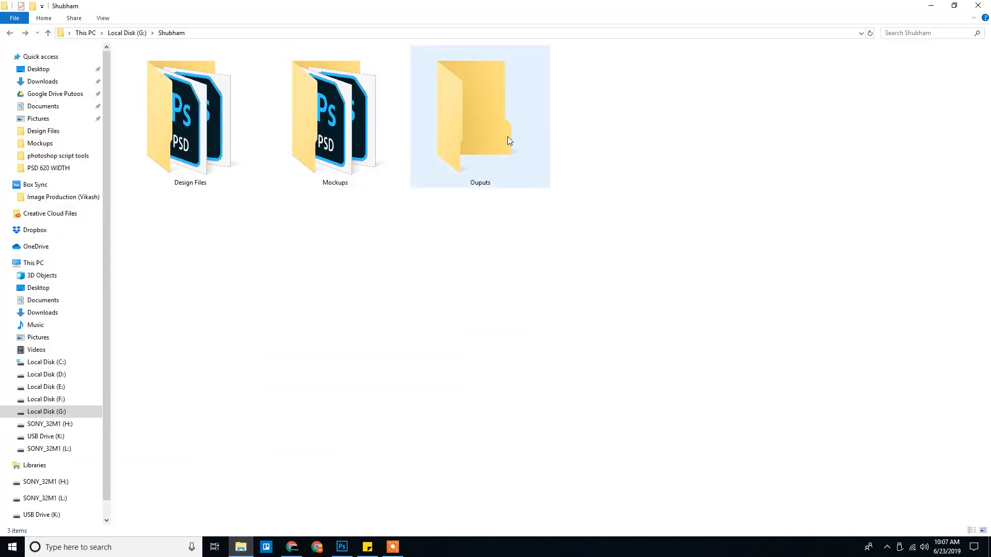
pyautogui.doubleClick(480, 114)
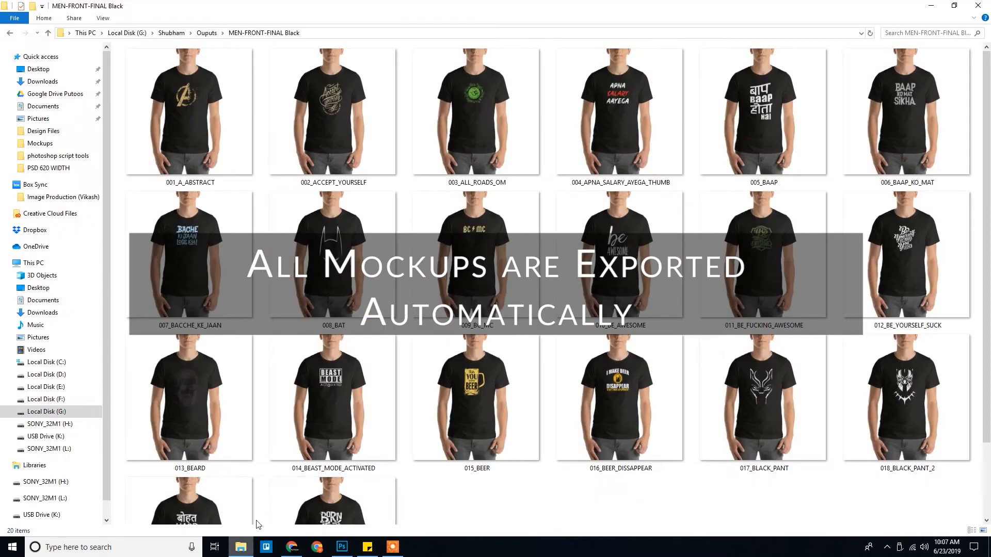
pyautogui.moveTo(511, 503)
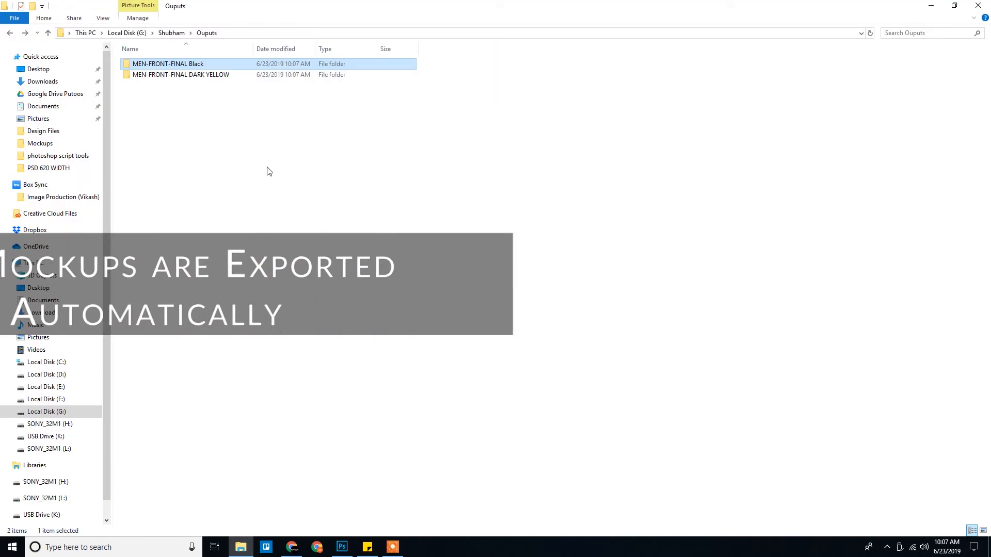
pyautogui.doubleClick(179, 74)
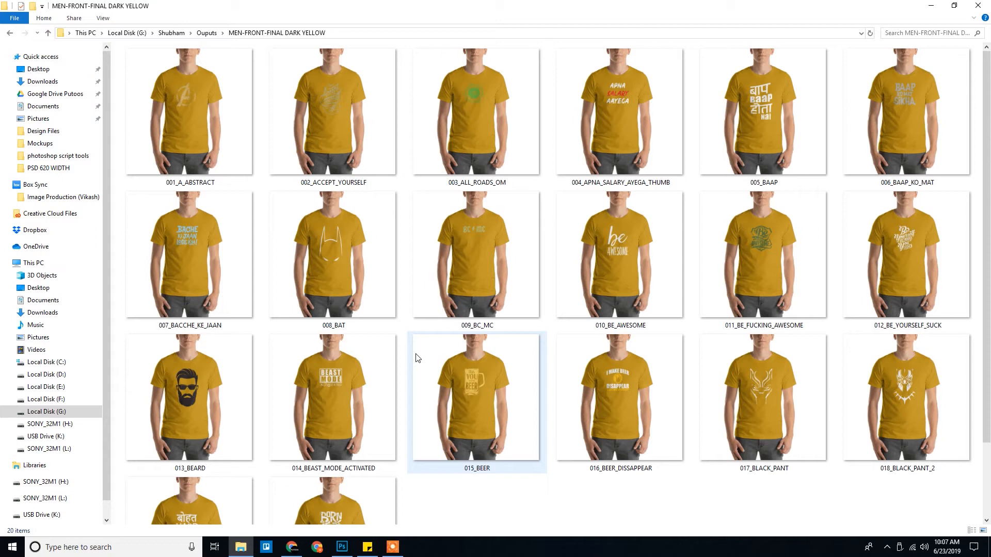
pyautogui.click(341, 547)
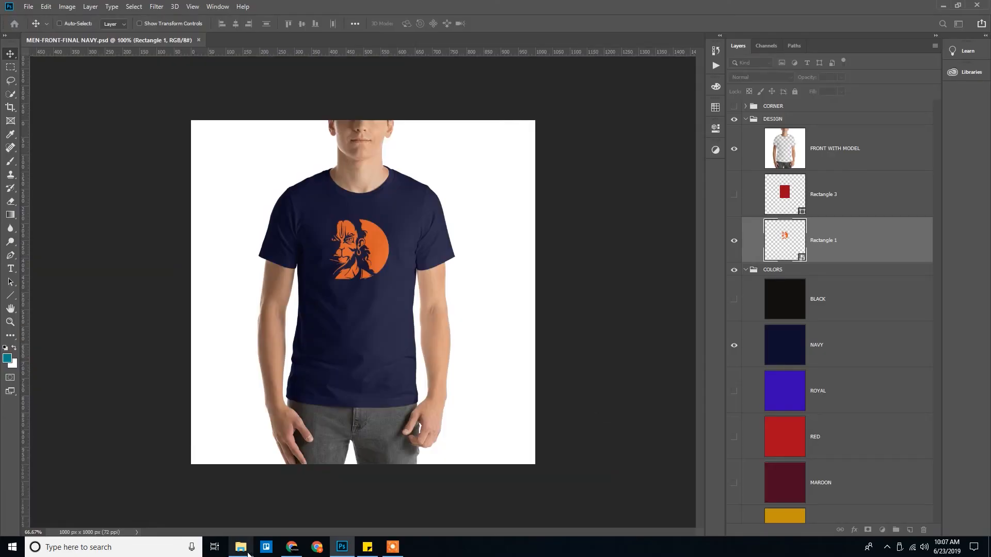
# - Inspect the MEN-FRONT-FINAL MAROON folder's twenty exported mockups, then return to Photoshop
pyautogui.click(239, 547)
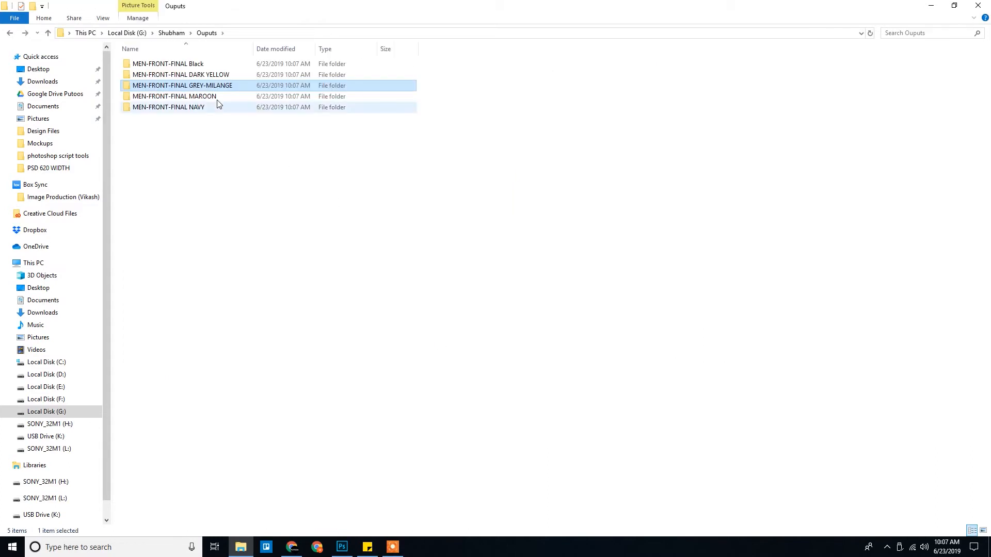
pyautogui.doubleClick(176, 96)
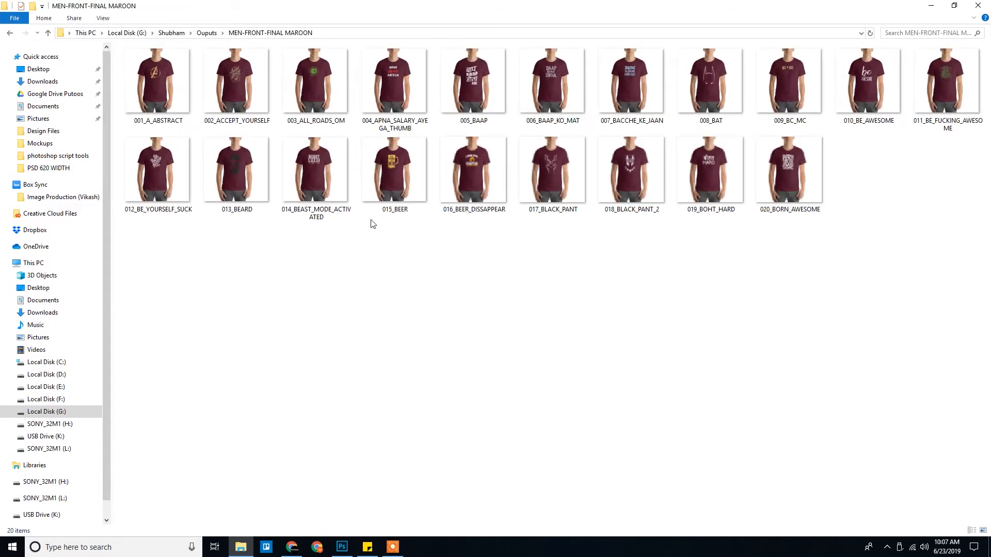
pyautogui.click(342, 547)
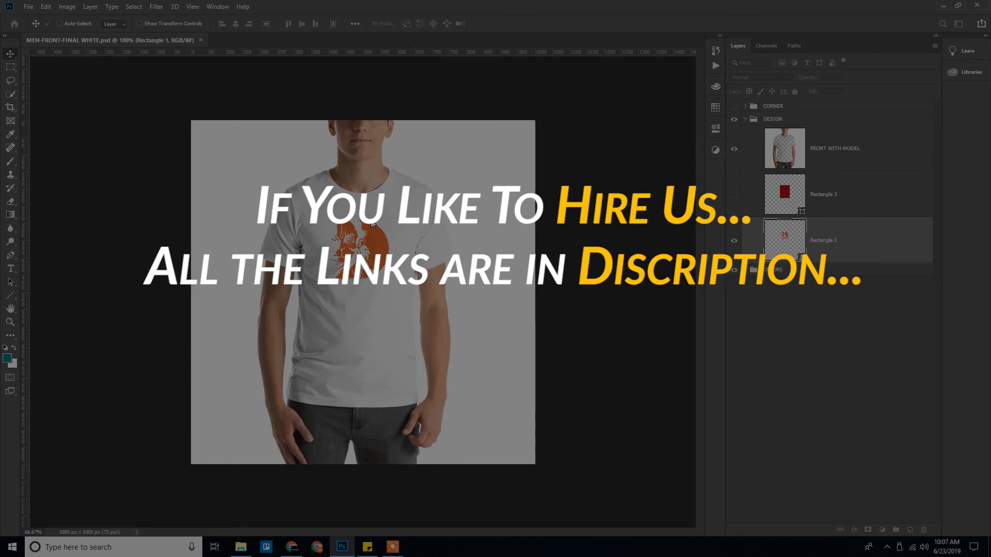
# - Return to Photoshop so the script processes the White T-shirt variant MEN-FRONT-FINAL WHITE.psd
pyautogui.press('Tab')
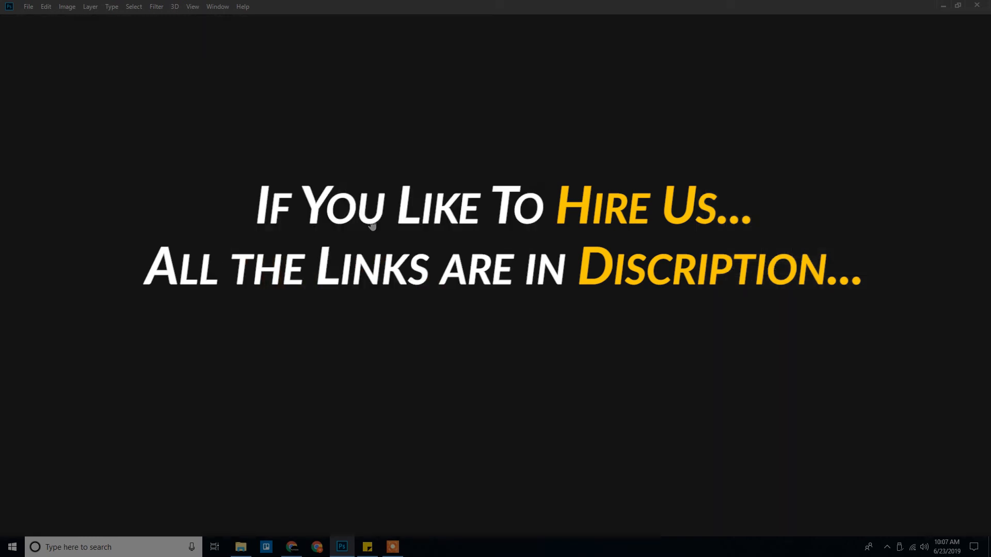